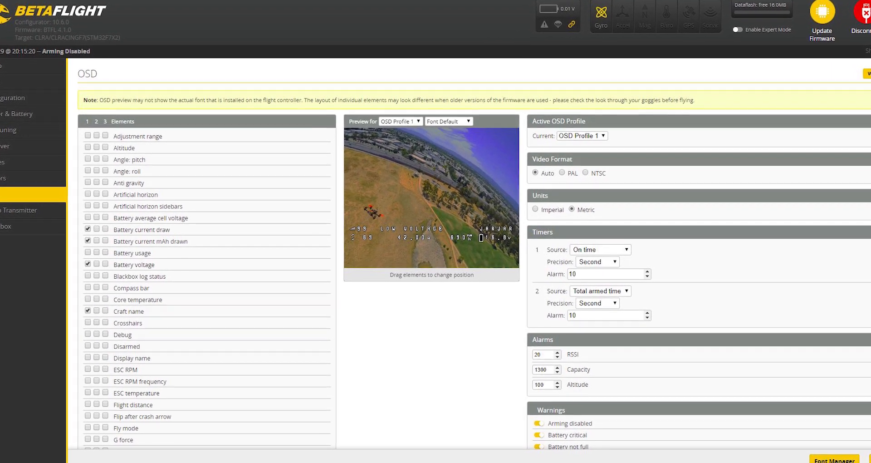
- Leave the OSD setup and reconnect to the flight controller from the Welcome screen
{"action": "scroll", "scroll_direction": "down", "scroll_amount": 3}
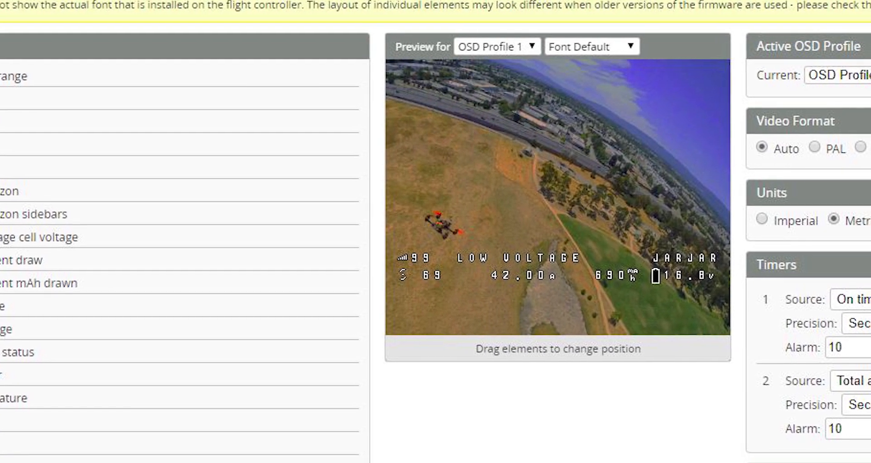
{"action": "scroll", "scroll_direction": "down", "scroll_amount": 3}
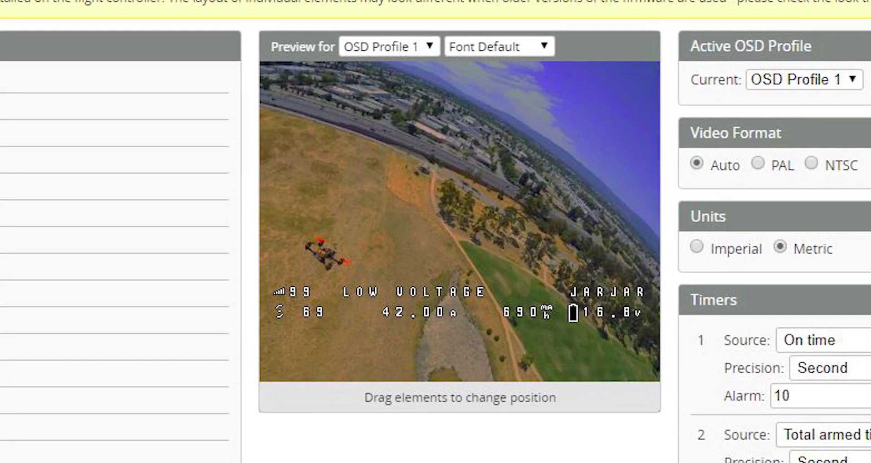
{"action": "scroll", "scroll_direction": "down", "scroll_amount": 3}
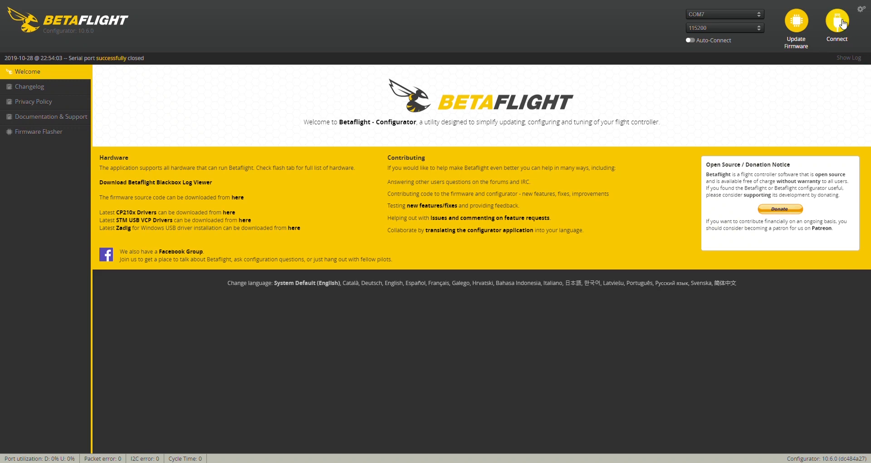
{"action": "left_click", "coordinate": [837, 26]}
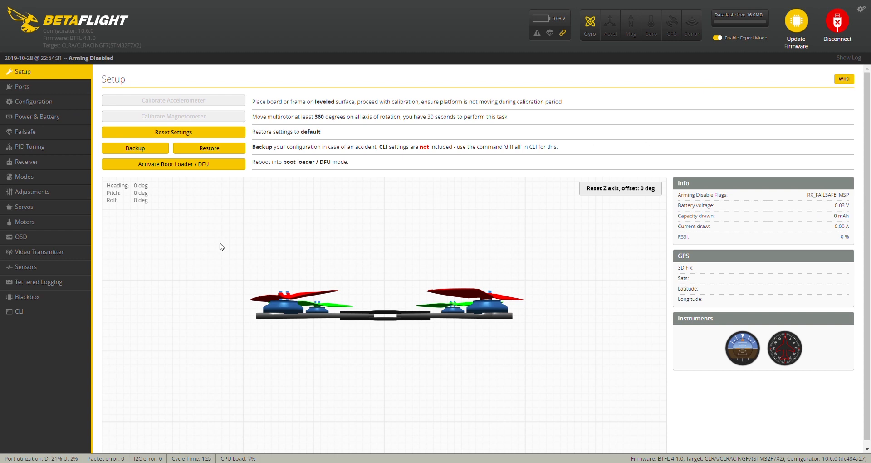
- Run the dump command in the CLI to list the full flight controller configuration
{"action": "left_click", "coordinate": [19, 312]}
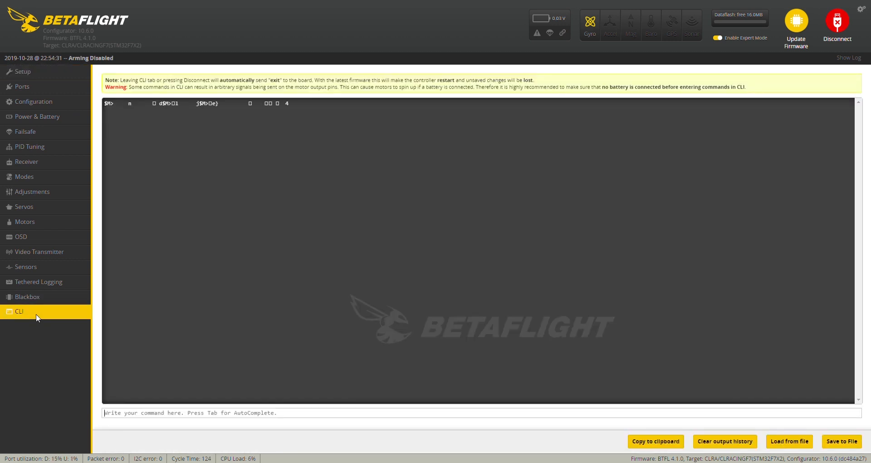
{"action": "left_click", "coordinate": [19, 311]}
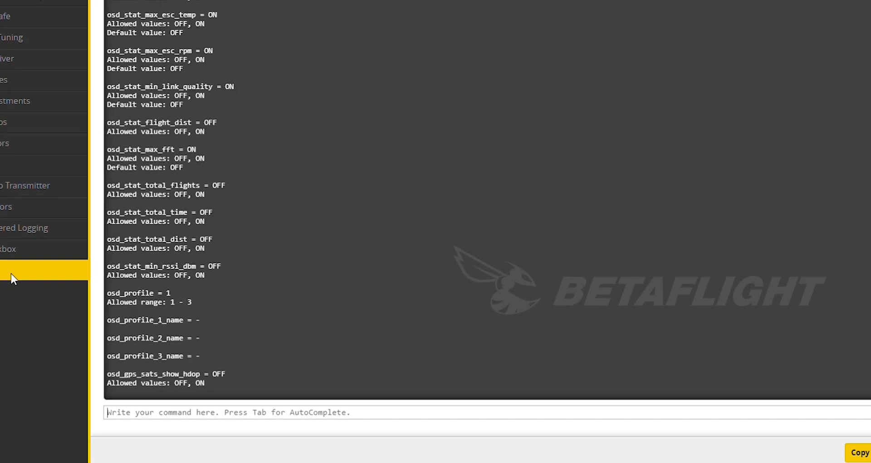
{"action": "type", "text": "dump"}
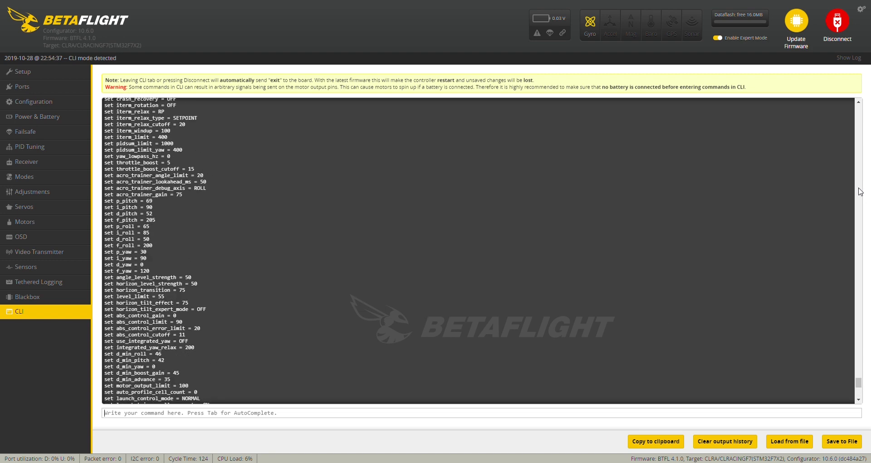
{"action": "scroll", "scroll_direction": "up", "scroll_amount": 3}
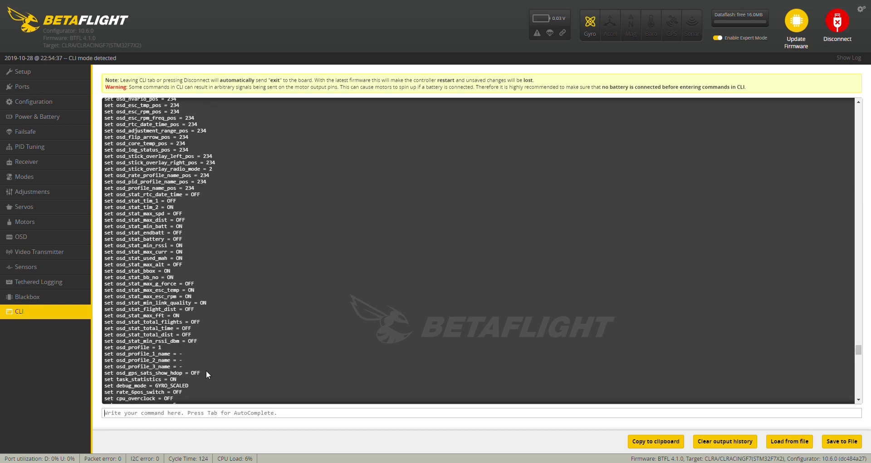
- Highlight the set osd_ lines through osd_gps_sats_show_hdop for copying
{"action": "left_click_drag", "start_coordinate": [111, 103], "coordinate": [199, 372]}
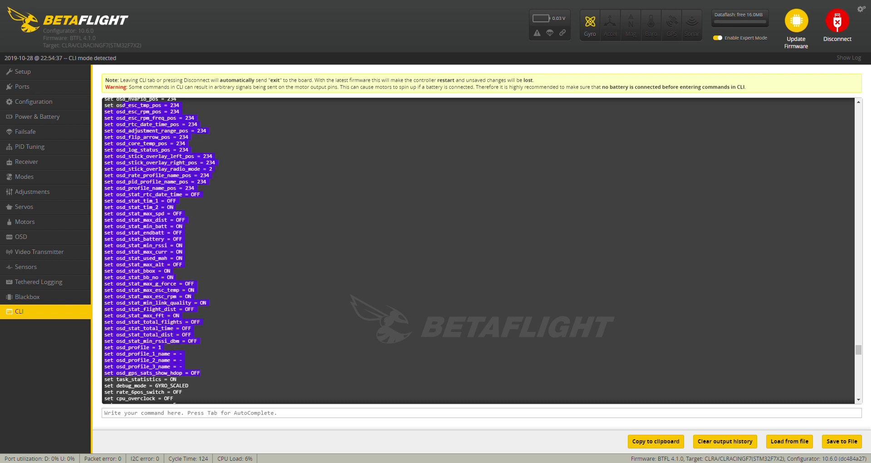